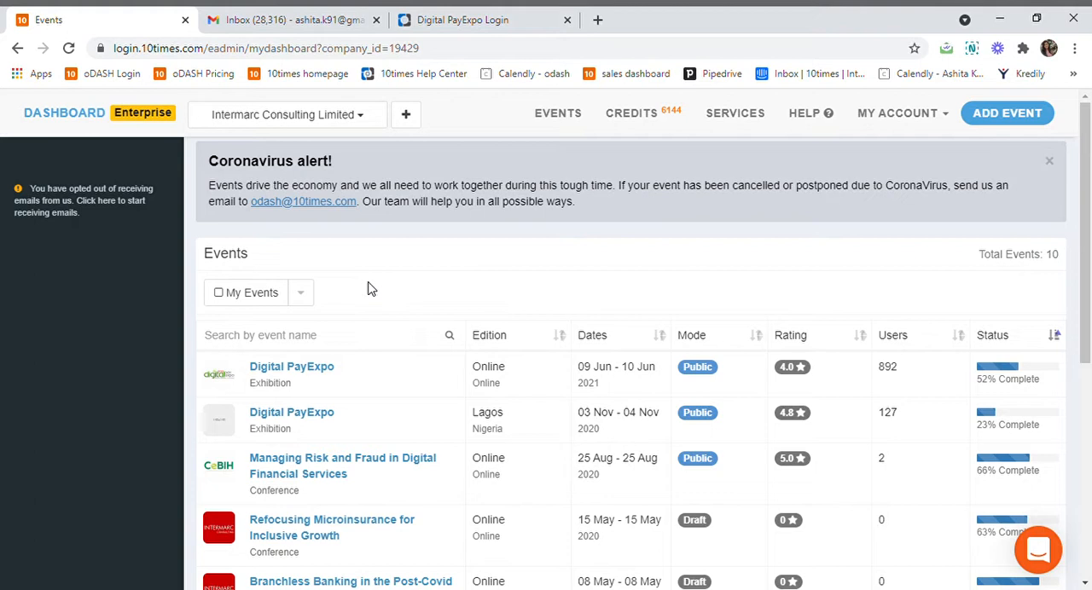
pyautogui.moveTo(143, 112)
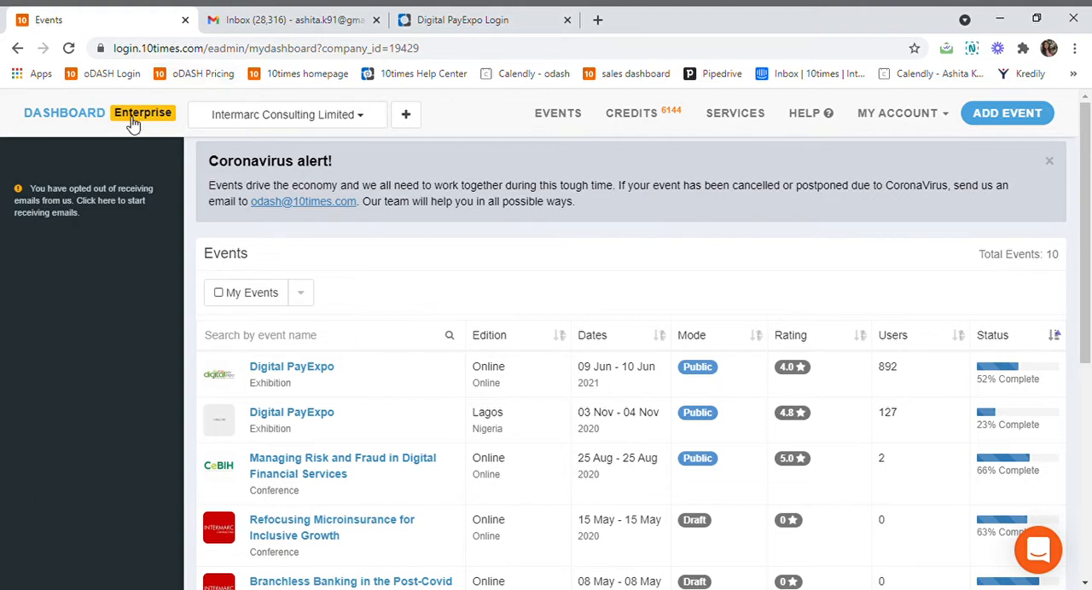
pyautogui.moveTo(127, 127)
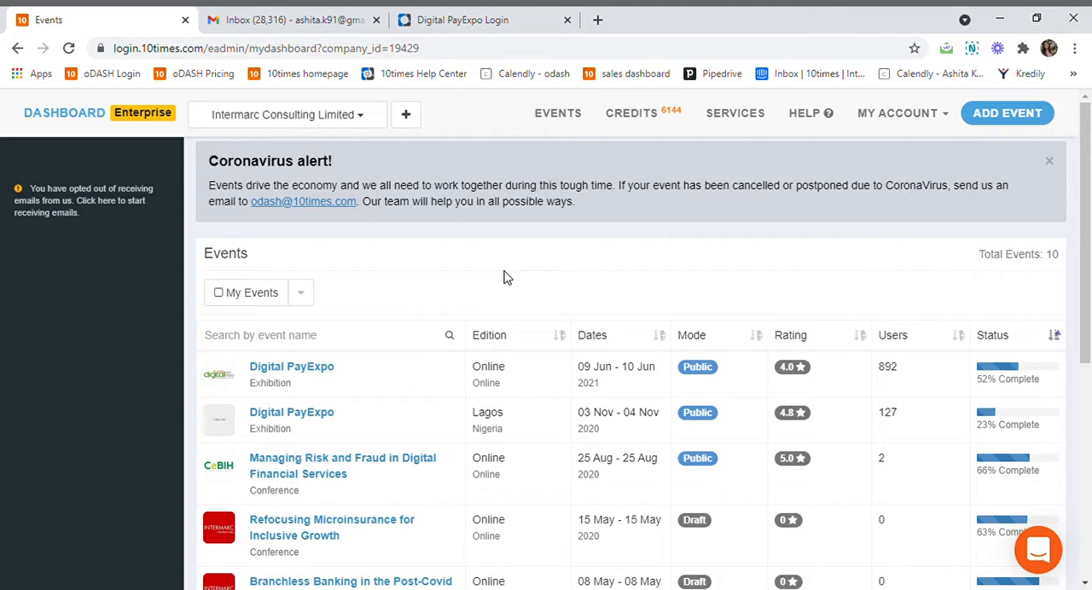
pyautogui.moveTo(669, 252)
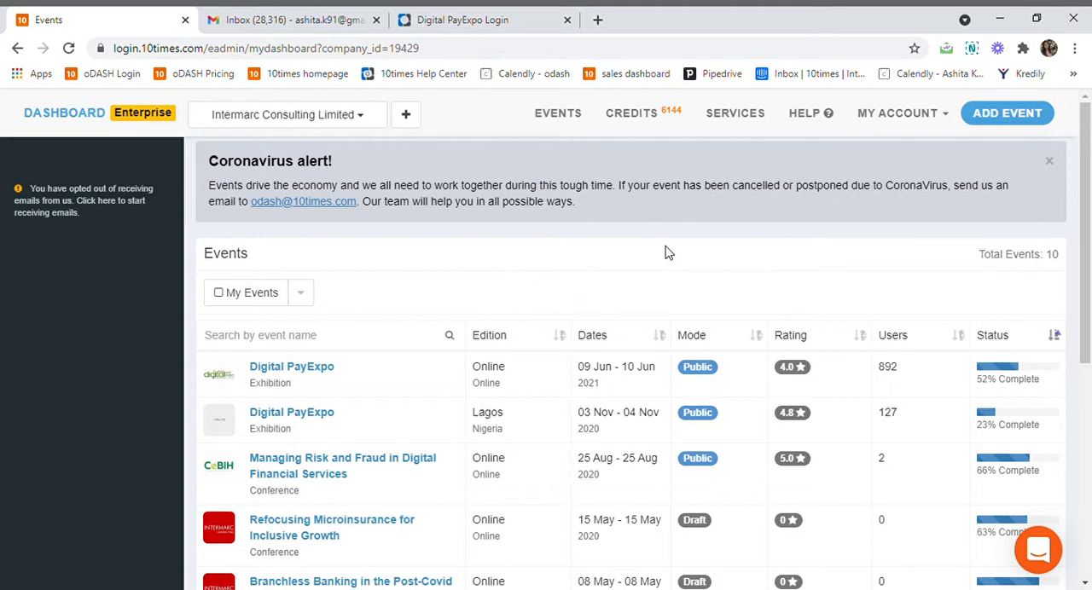
pyautogui.moveTo(715, 277)
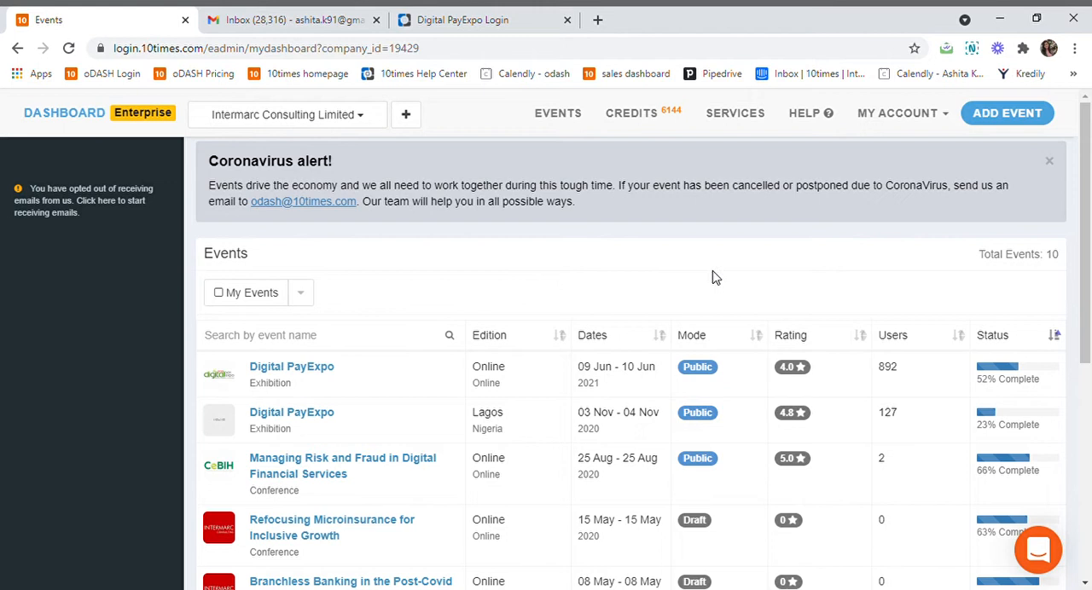
# Step: Go to the Business Profiles page via the Enterprise badge
pyautogui.click(898, 113)
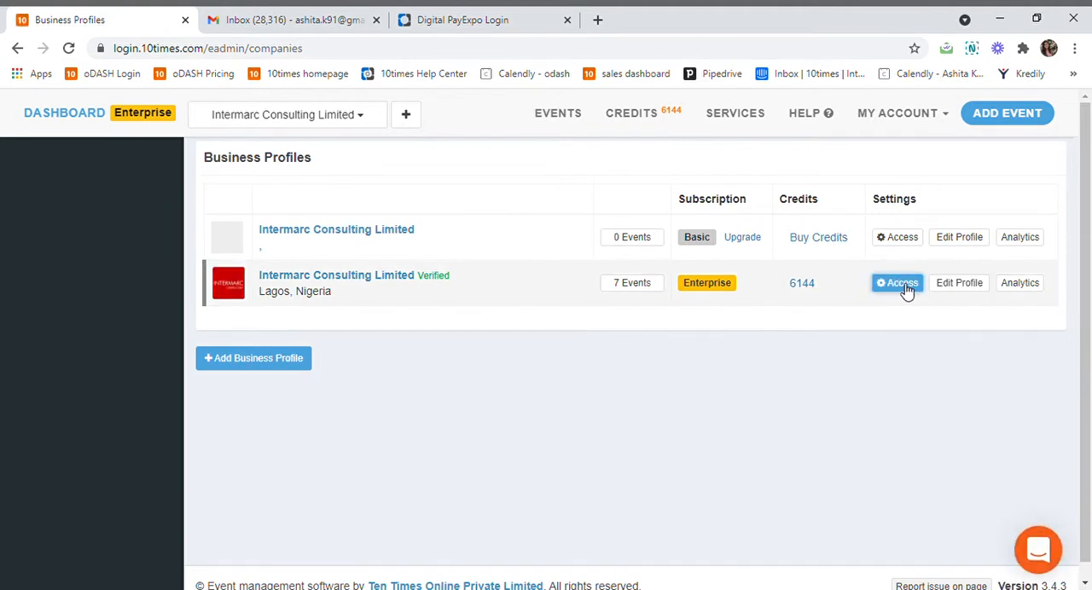
# Step: View Access for the verified Intermarc Consulting Limited profile, briefly bringing up and dismissing Add Contact
pyautogui.click(897, 283)
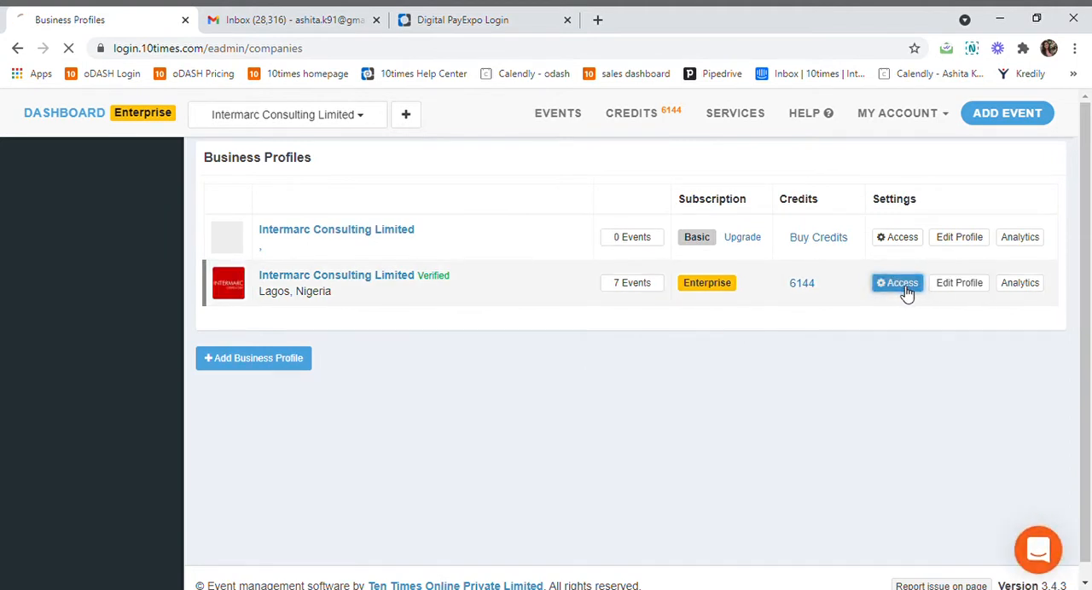
pyautogui.click(897, 284)
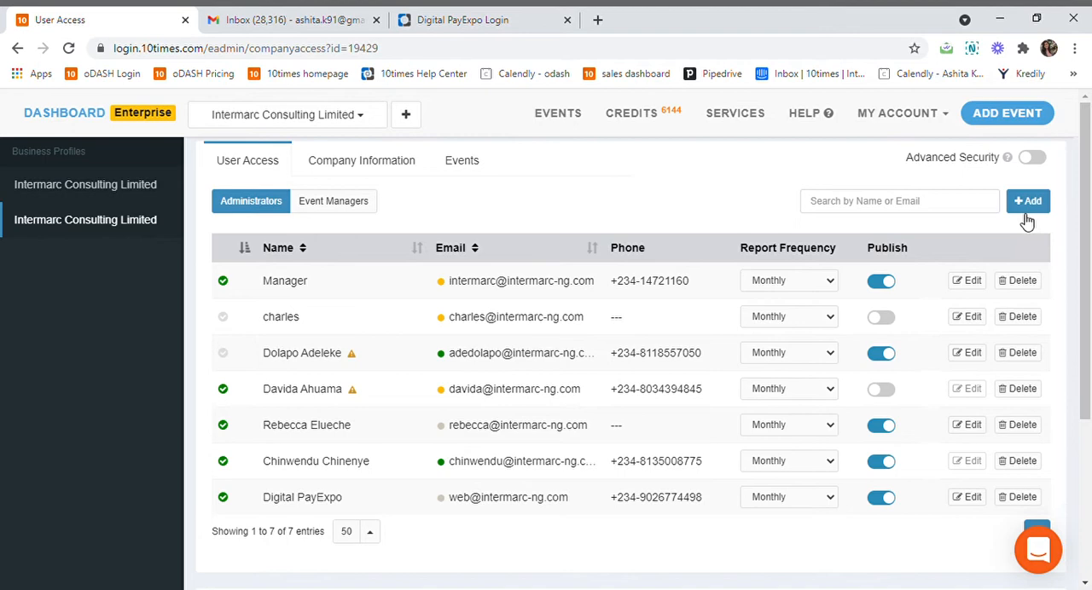
pyautogui.click(1027, 202)
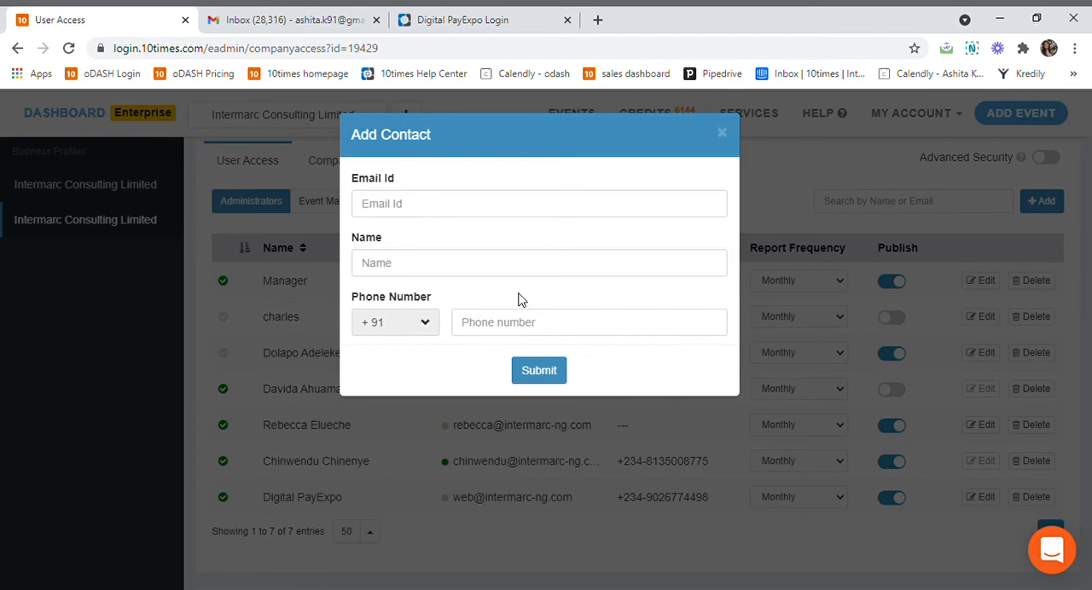
pyautogui.click(722, 133)
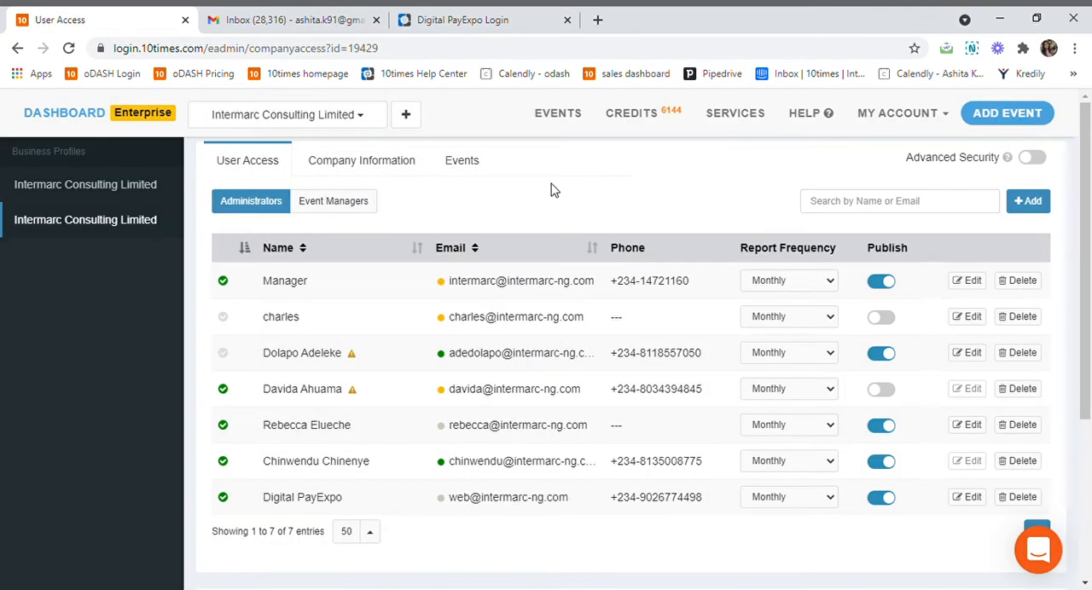
pyautogui.moveTo(476, 208)
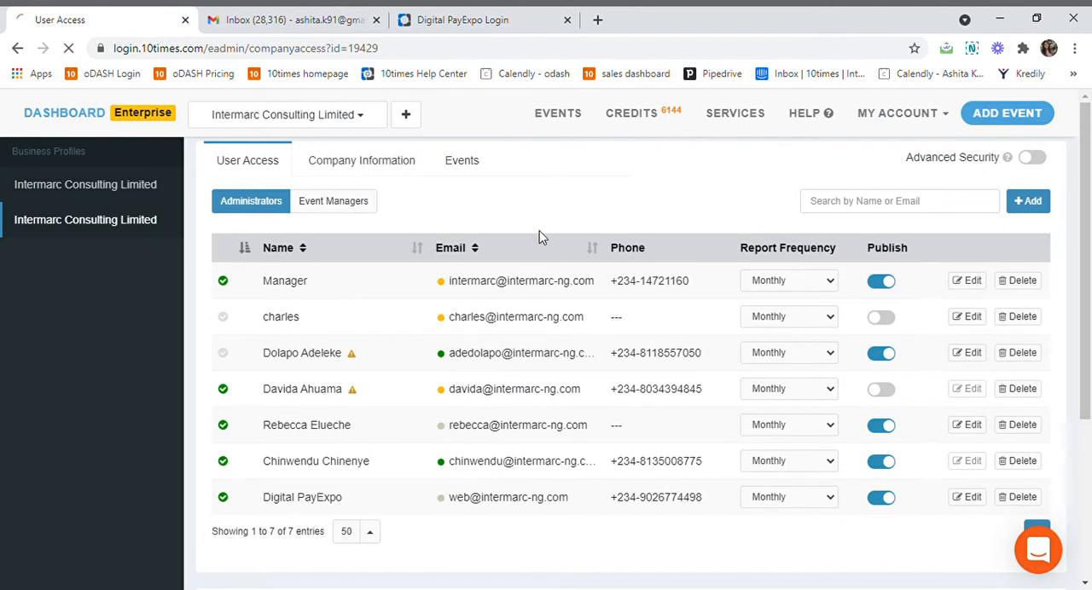
# Step: Show Company Information and move down to the Email White-labeling sender and SPF record
pyautogui.click(361, 161)
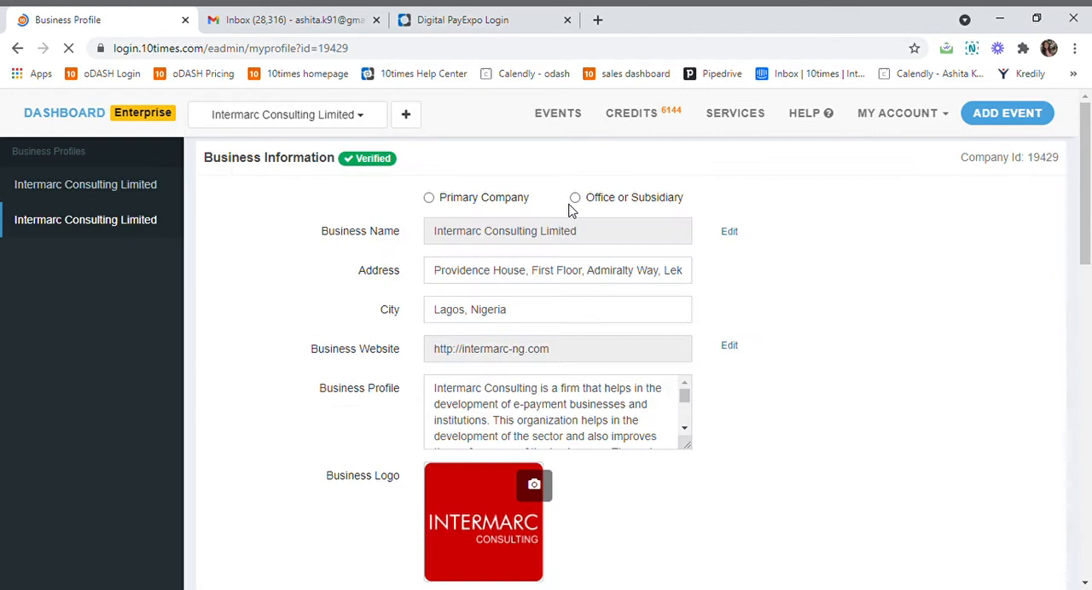
pyautogui.scroll(-3)
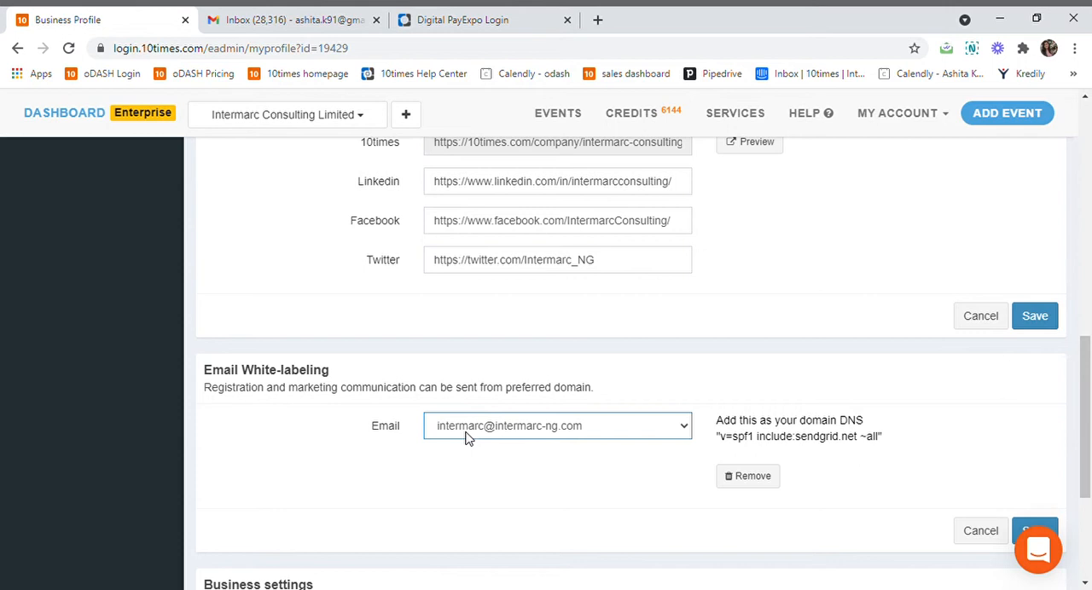
pyautogui.moveTo(512, 468)
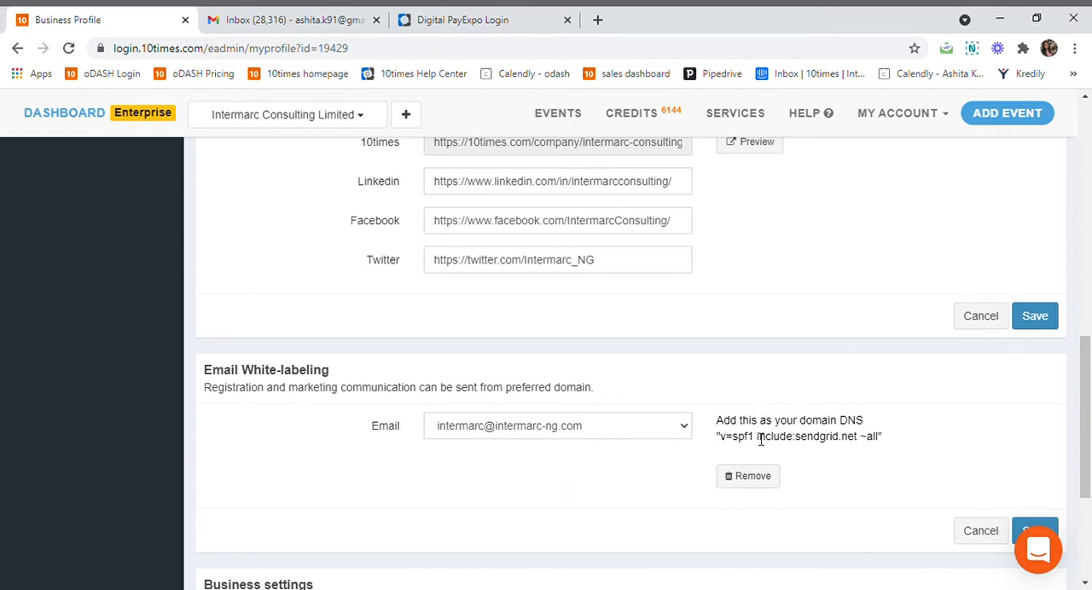
pyautogui.moveTo(870, 473)
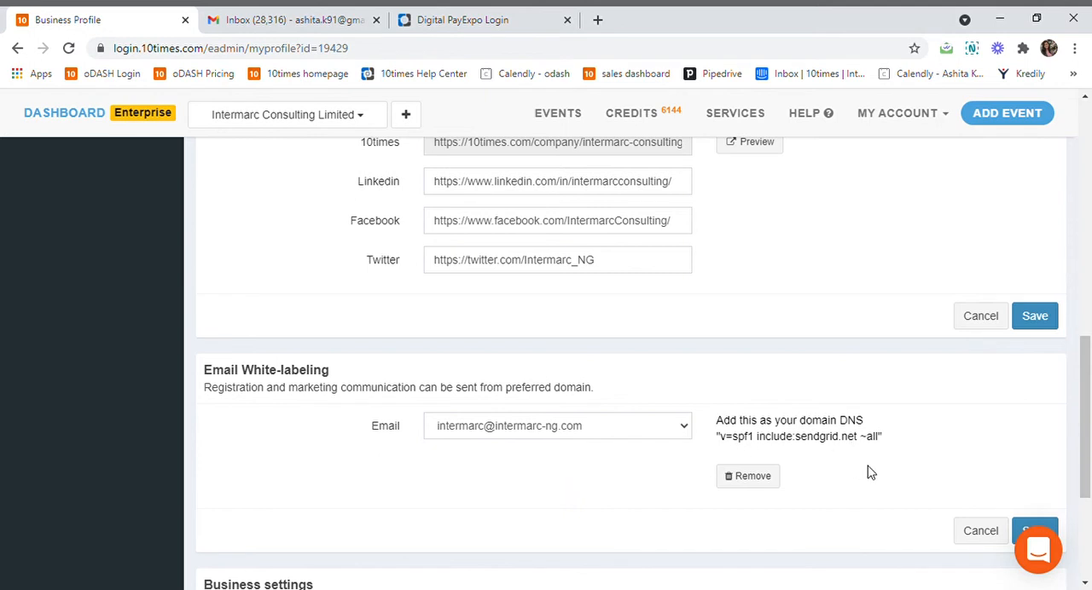
pyautogui.moveTo(730, 442)
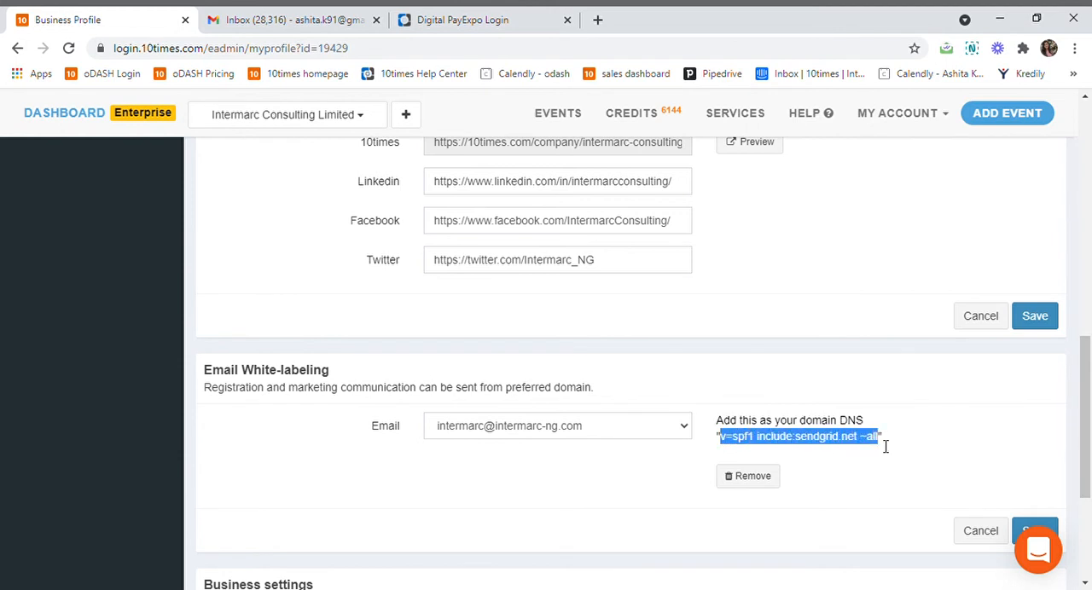
pyautogui.moveTo(896, 494)
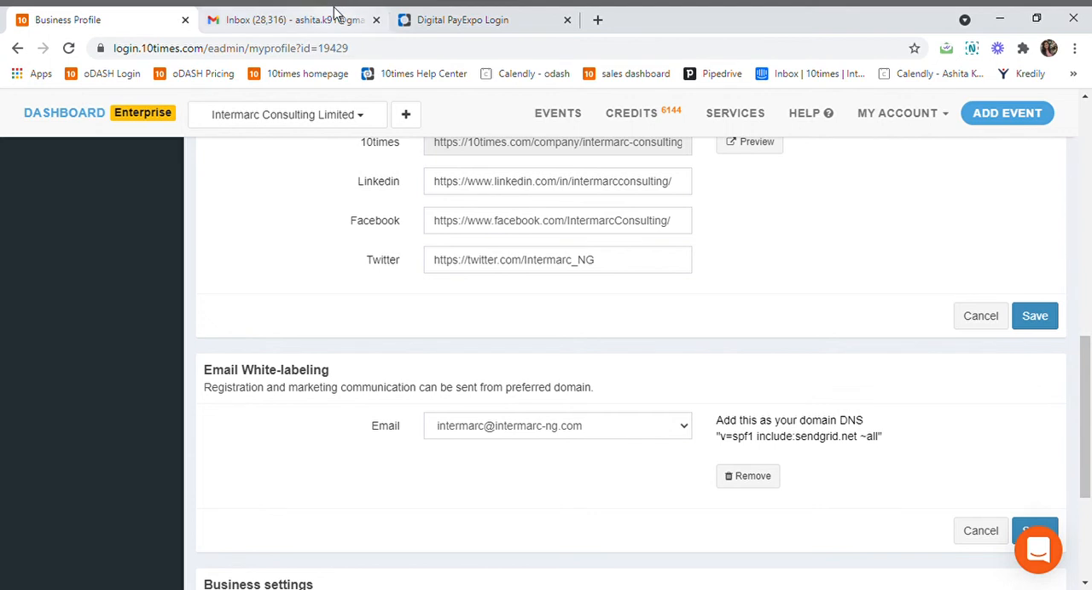
# Step: On the Digital PayExpo login, sign in with email 'ashi' and submit to request an invite
pyautogui.click(460, 19)
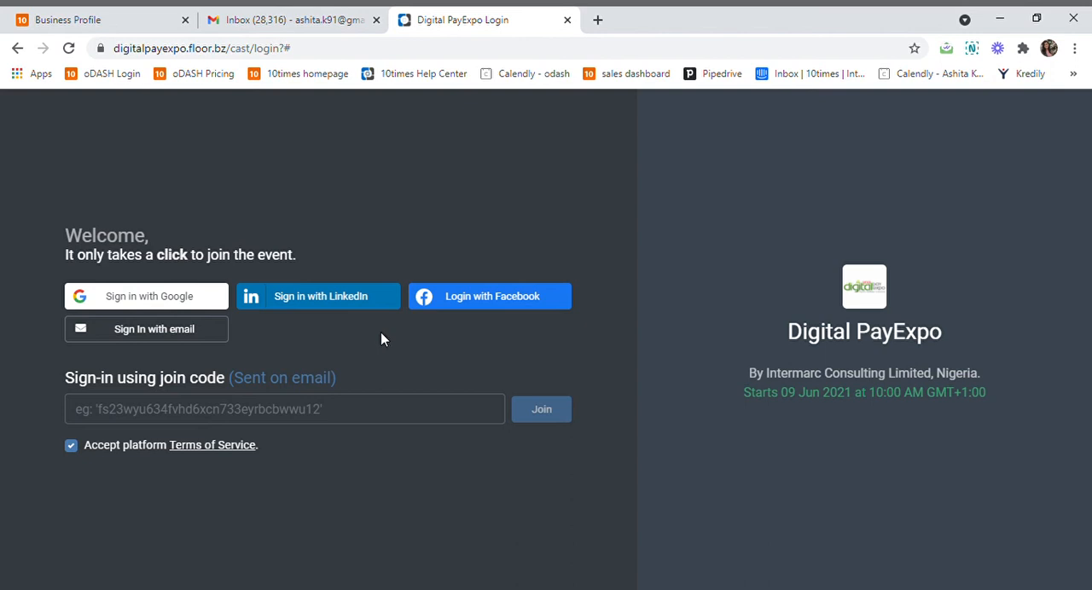
pyautogui.click(147, 328)
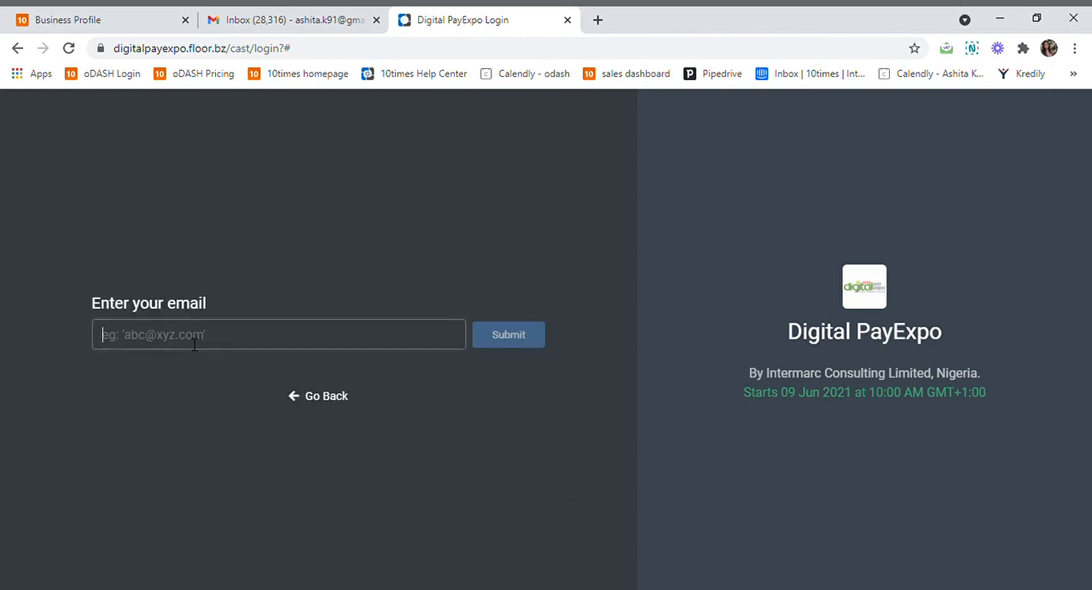
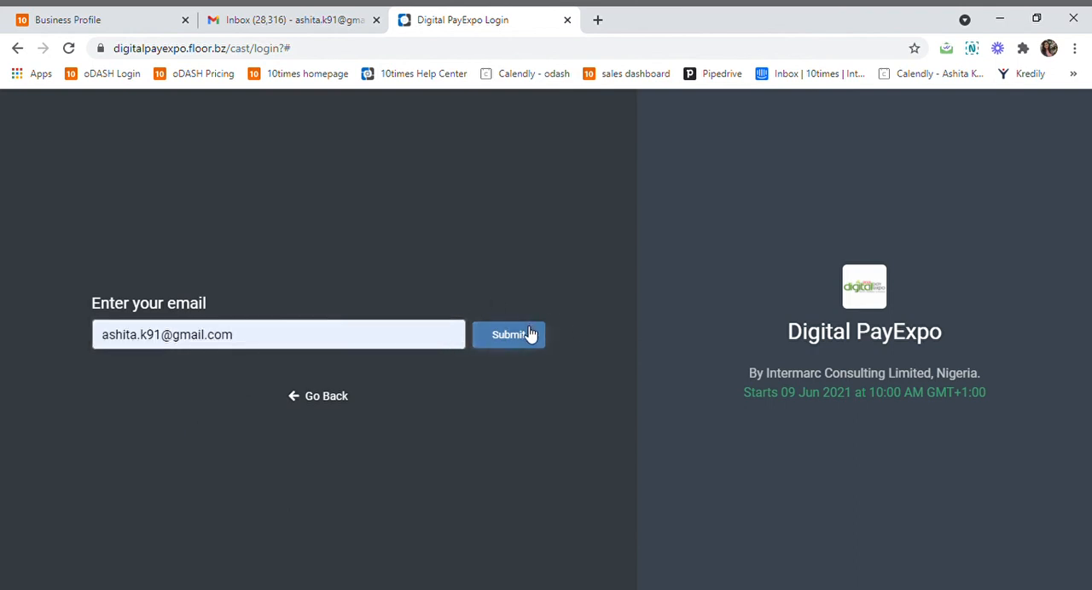
pyautogui.click(508, 335)
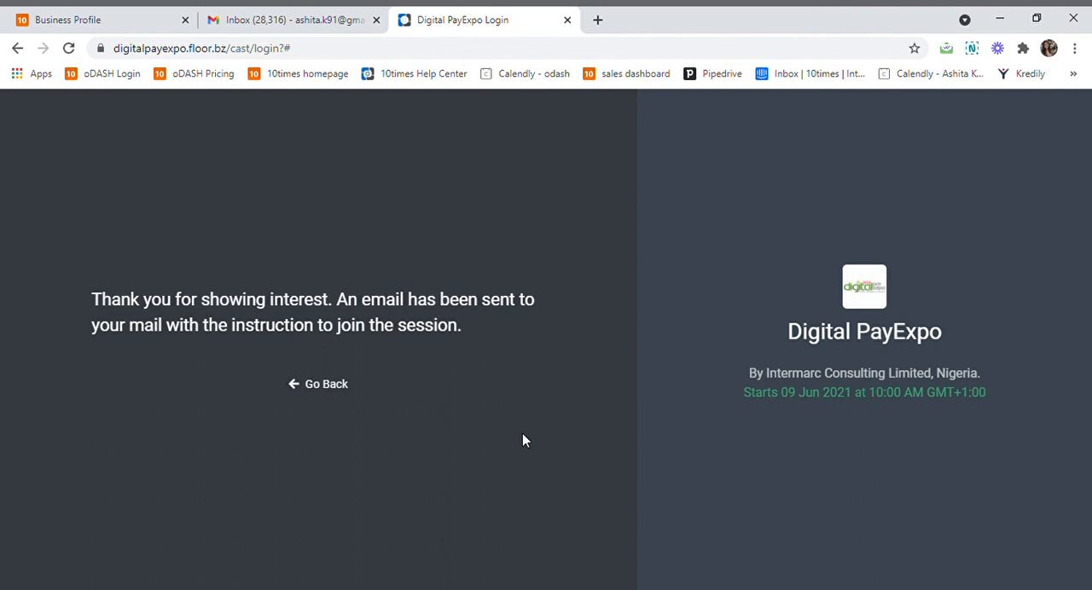
pyautogui.moveTo(270, 229)
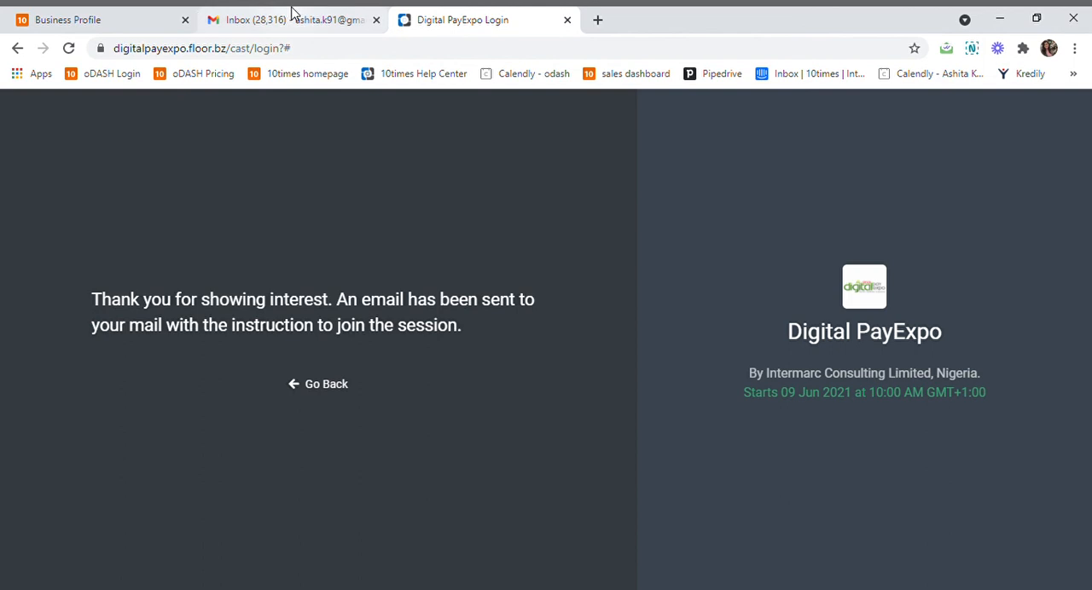
# Step: In Gmail, read the '[Join] Digital PayExpo' message from Manager via Floor to check its sender
pyautogui.click(290, 18)
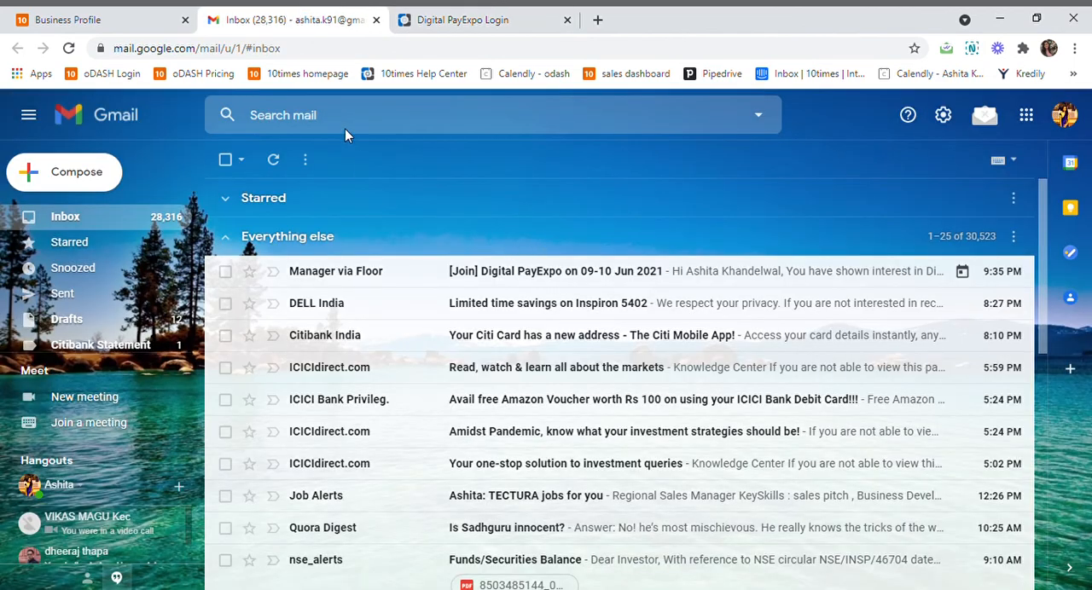
pyautogui.moveTo(529, 230)
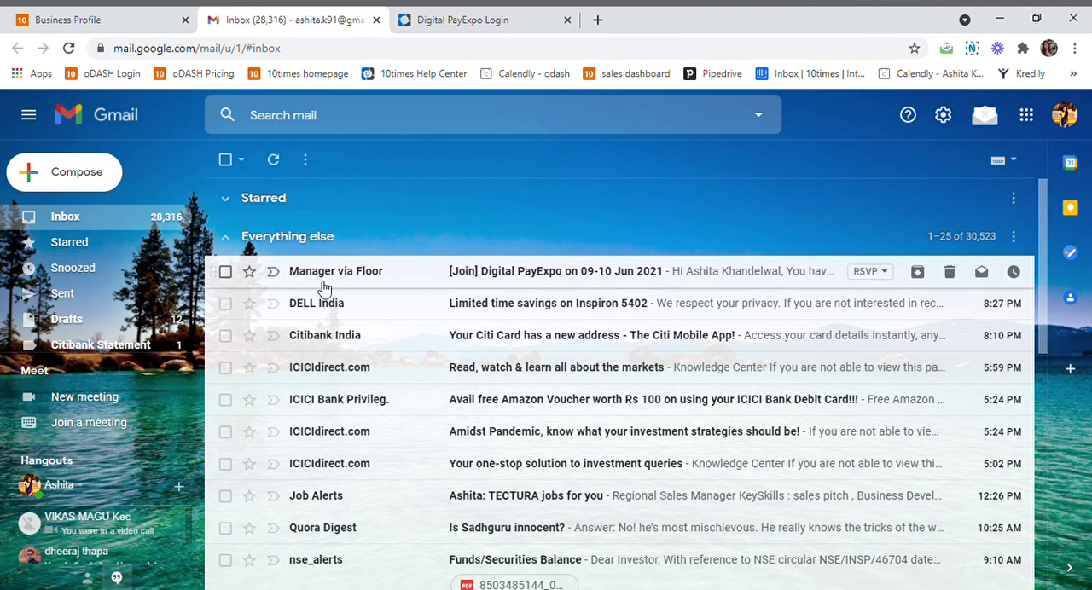
pyautogui.moveTo(498, 282)
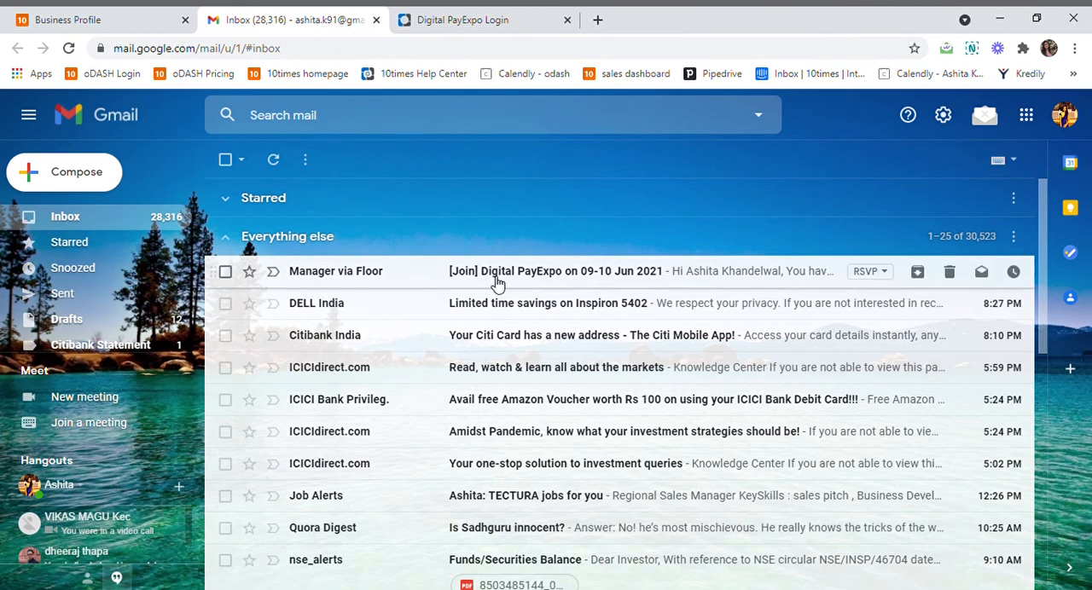
pyautogui.click(554, 270)
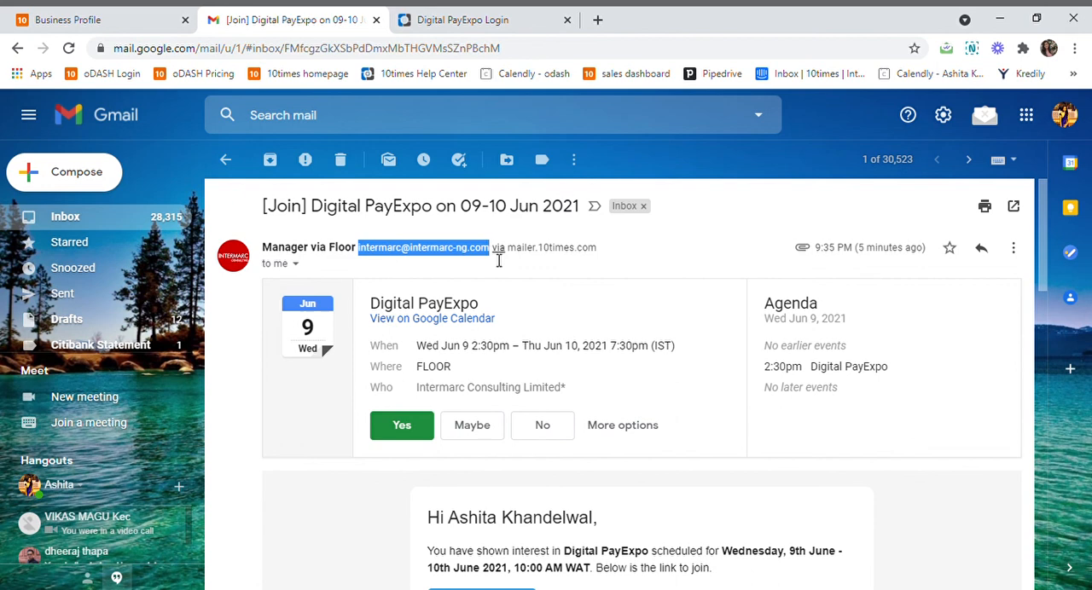
pyautogui.moveTo(608, 295)
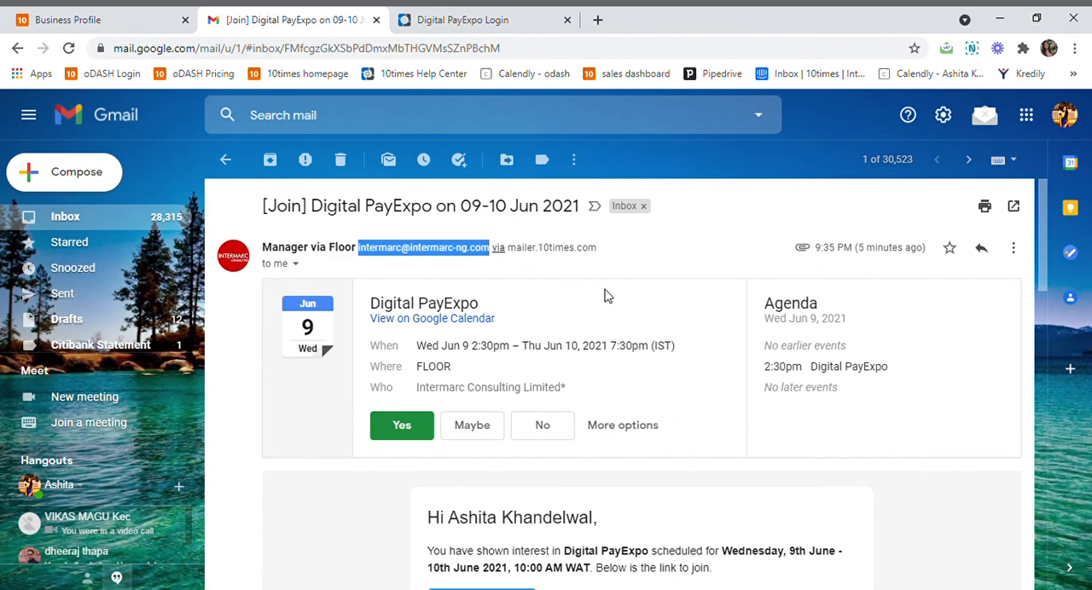
pyautogui.moveTo(789, 457)
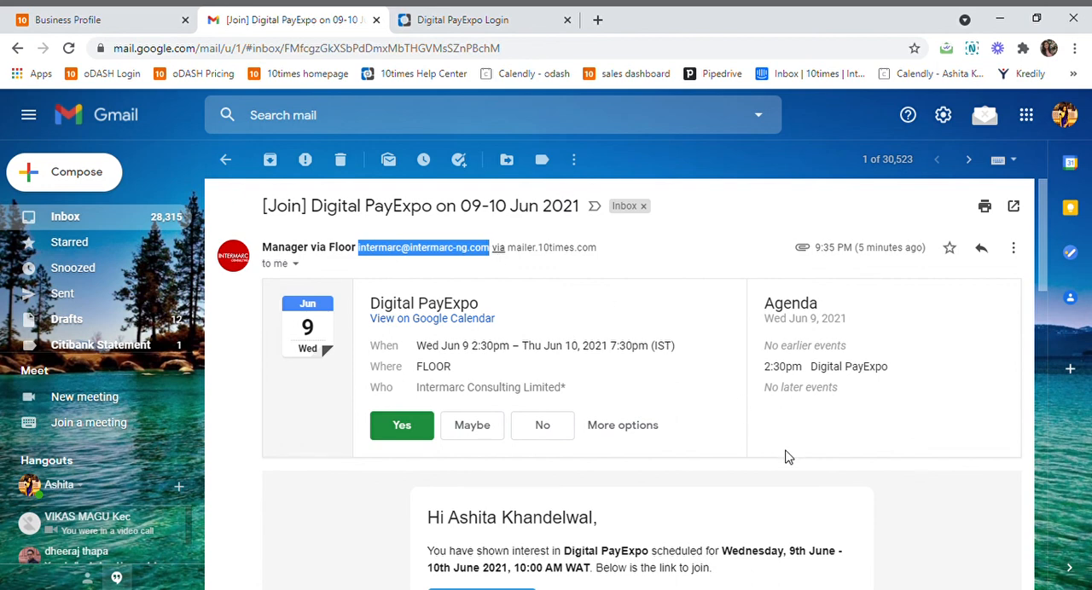